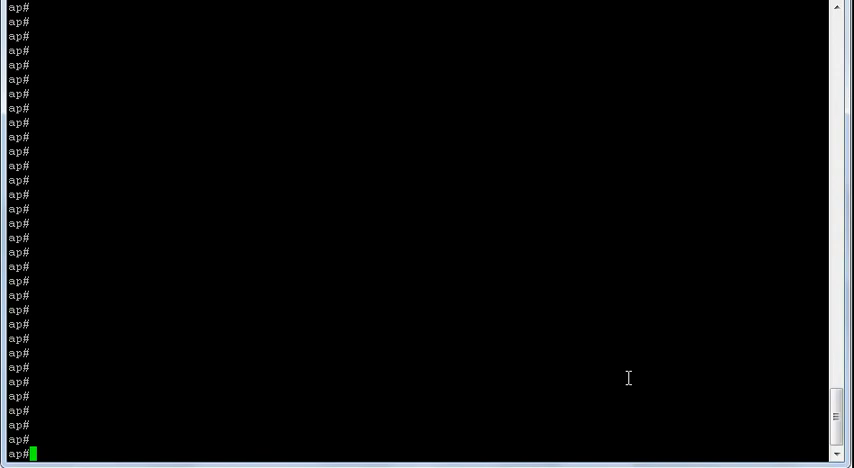
# Show the help list of image sources for 'archive download-sw /overwrite /reload ?'.
pyautogui.write('archive down')
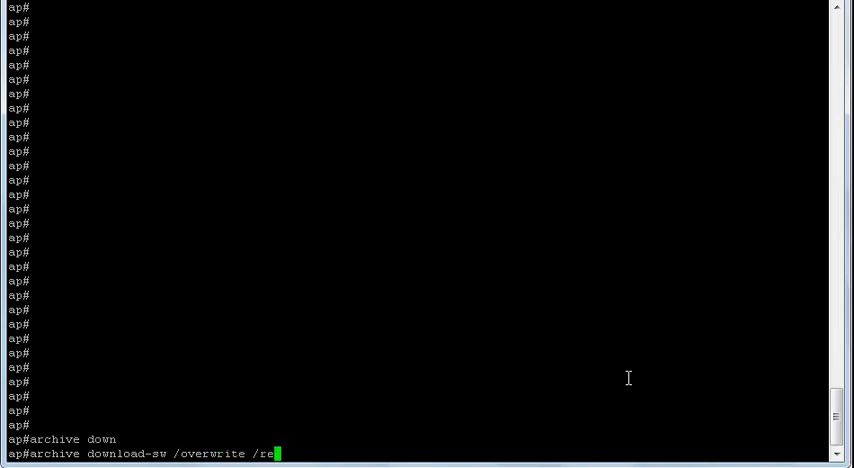
pyautogui.write('load')
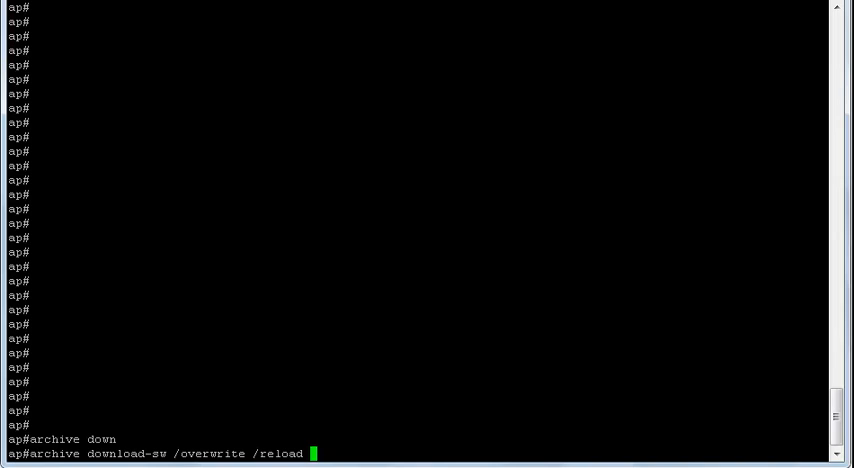
pyautogui.doubleClick(208, 453)
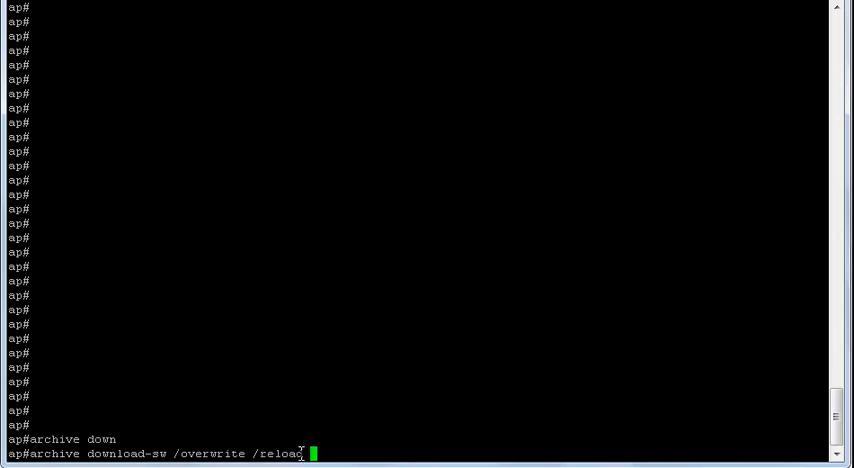
pyautogui.write('?')
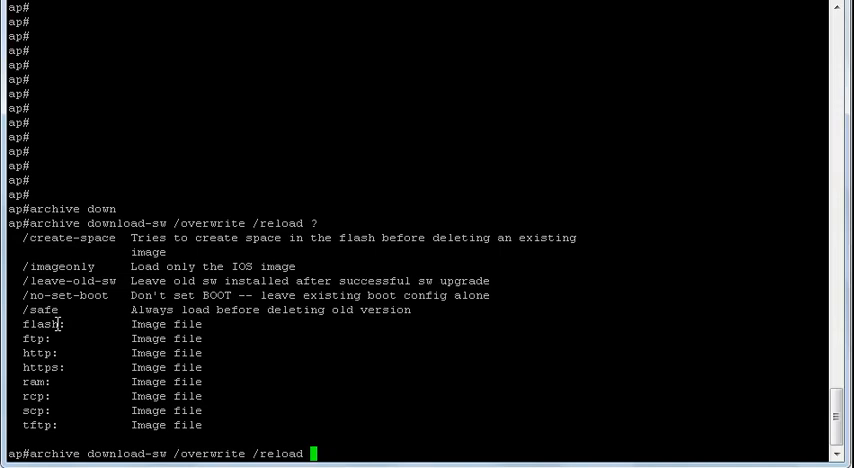
# Run the download of tftp://192.168.2.3/c1140-rcvk9w8-tar.152-2.JB.tar onto the access point.
pyautogui.write('tft')
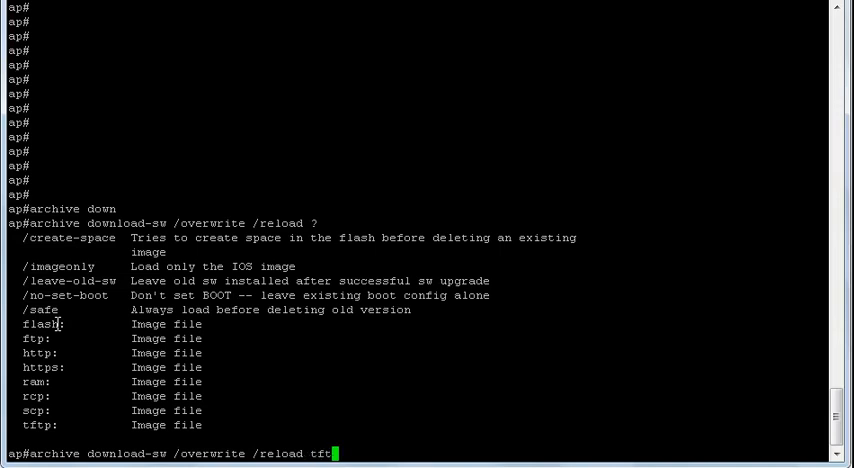
pyautogui.write('p://192.')
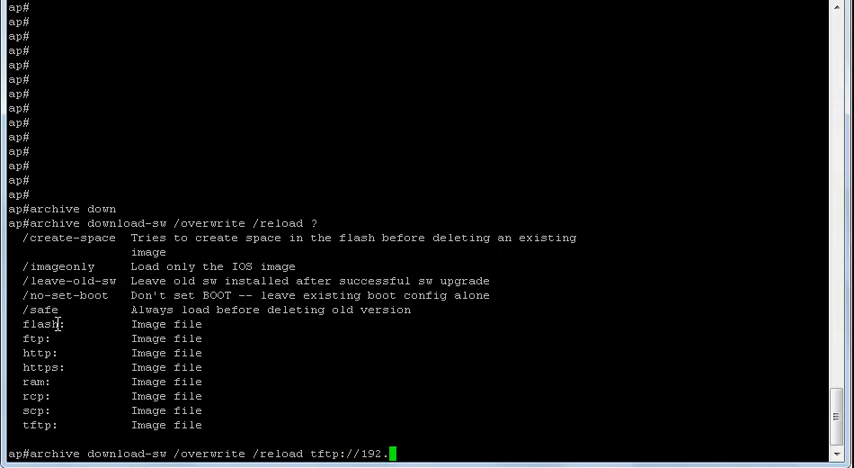
pyautogui.write('168.2.3/')
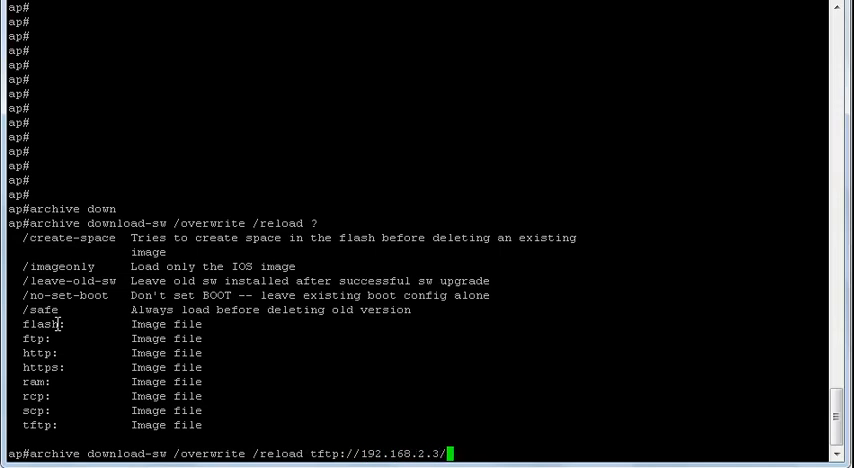
pyautogui.write('/reload')
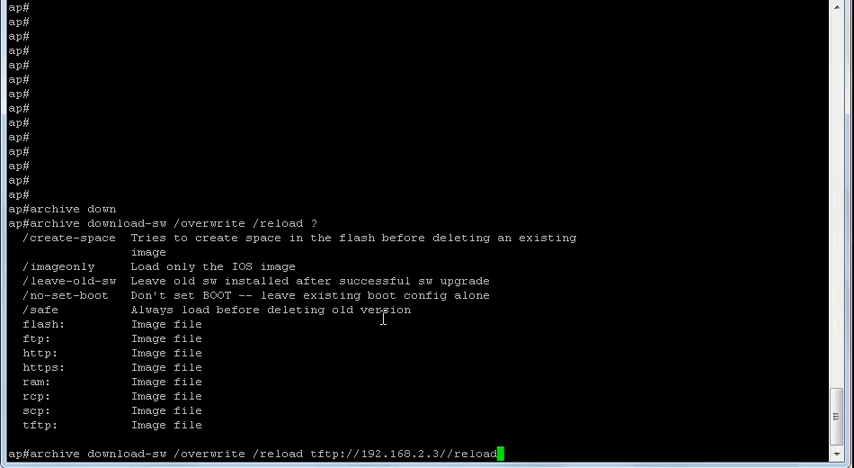
pyautogui.press('BackSpace')
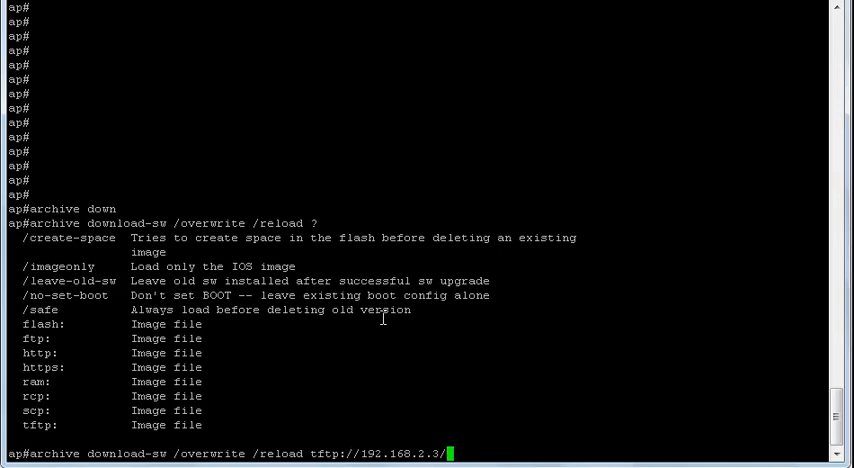
pyautogui.write('c1140-')
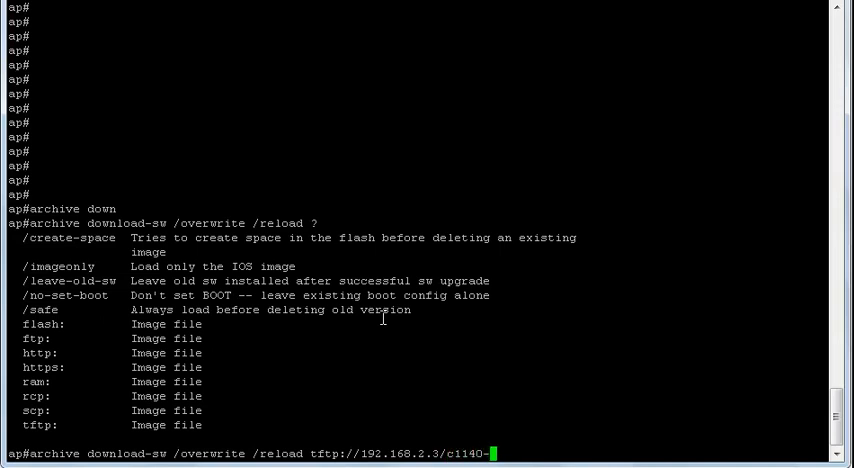
pyautogui.write('rcvk')
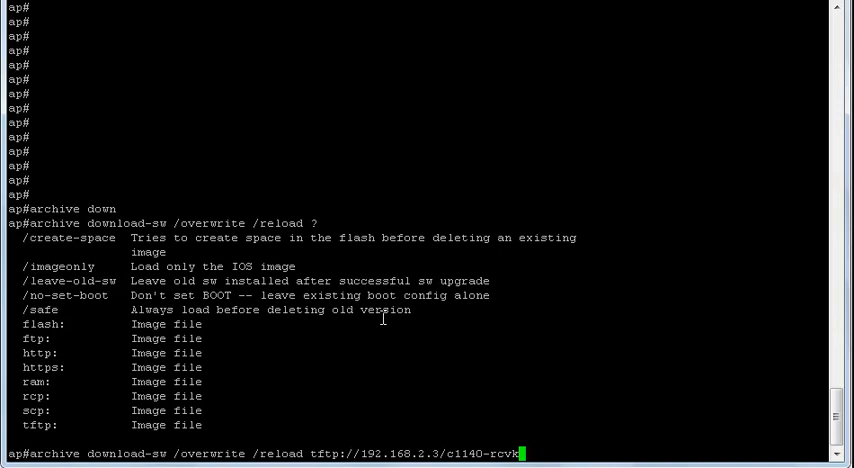
pyautogui.write('w8')
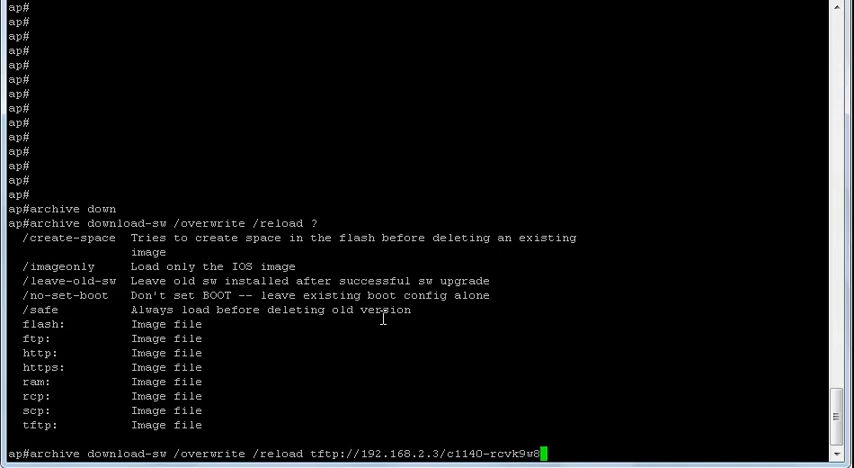
pyautogui.write('-tar.152')
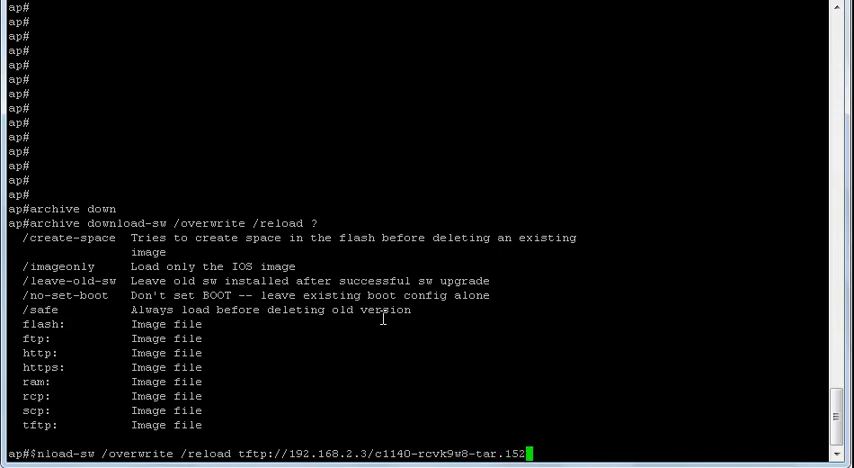
pyautogui.write('-2.JB.tar')
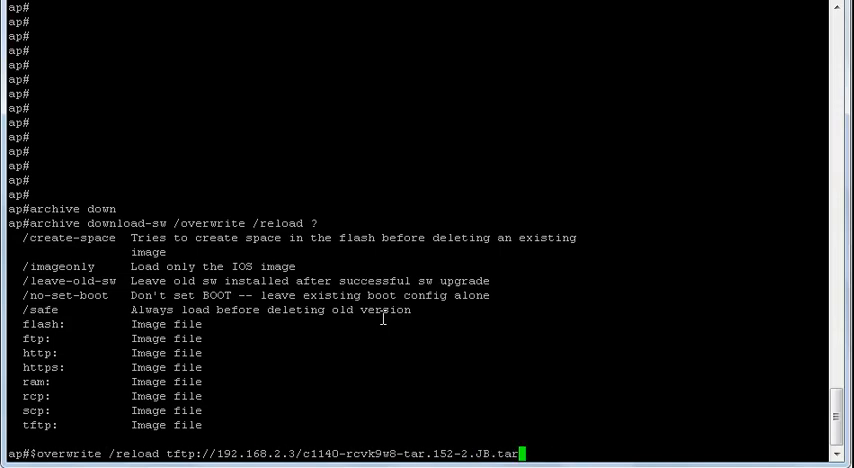
pyautogui.press('Enter')
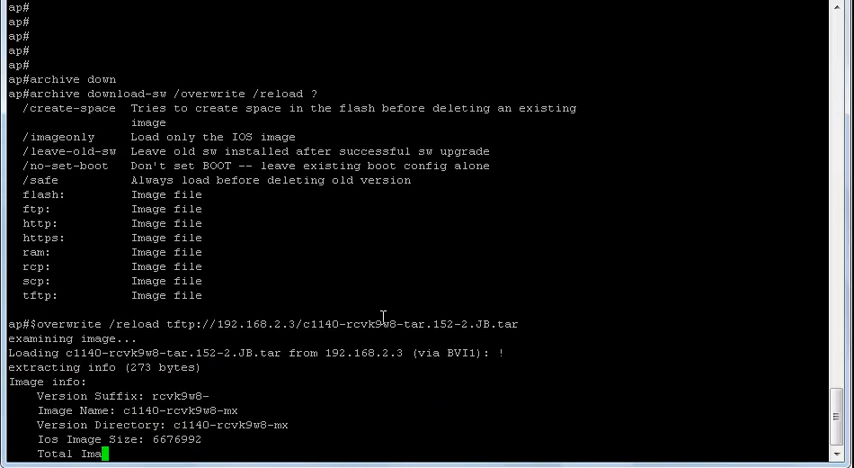
# Watch the boot log until IOS 15.2(2)JB reaches the User Access Verification prompt.
pyautogui.scroll(-3)
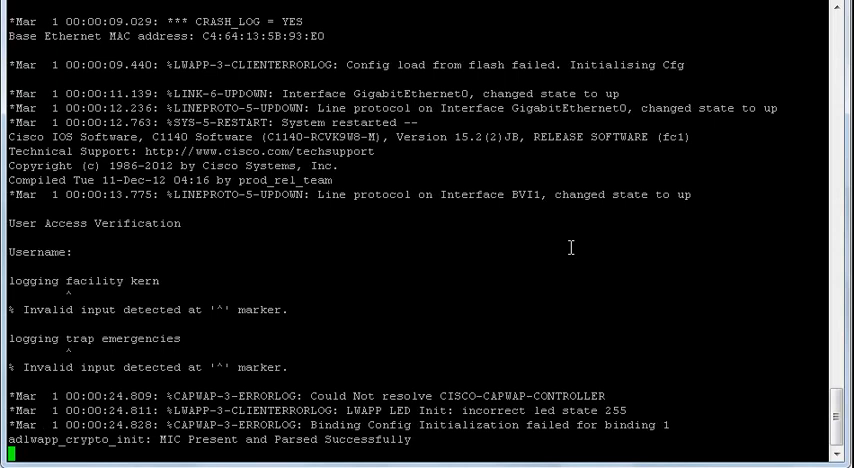
pyautogui.moveTo(441, 158)
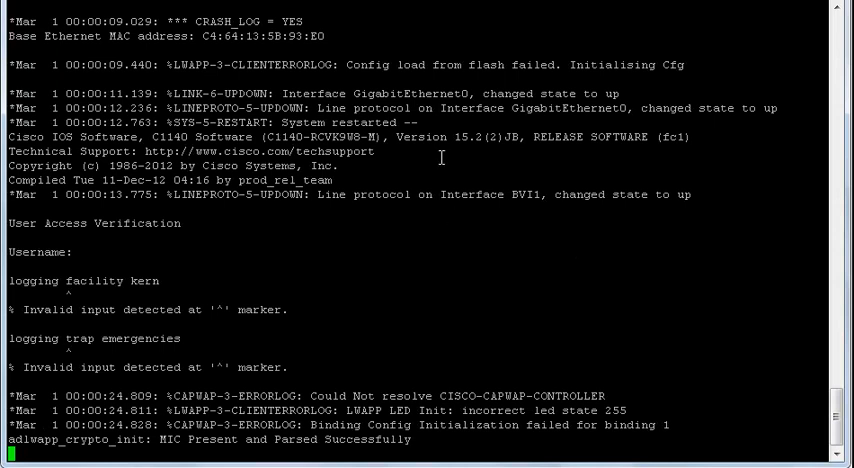
pyautogui.moveTo(290, 115)
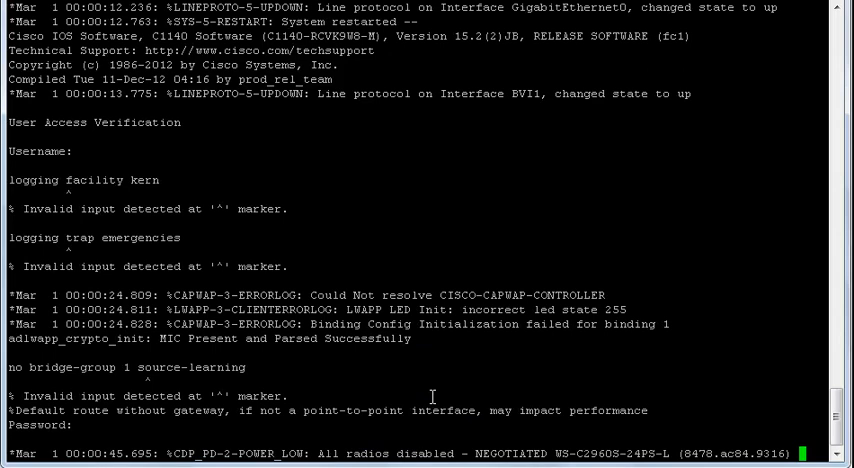
pyautogui.press('enter')
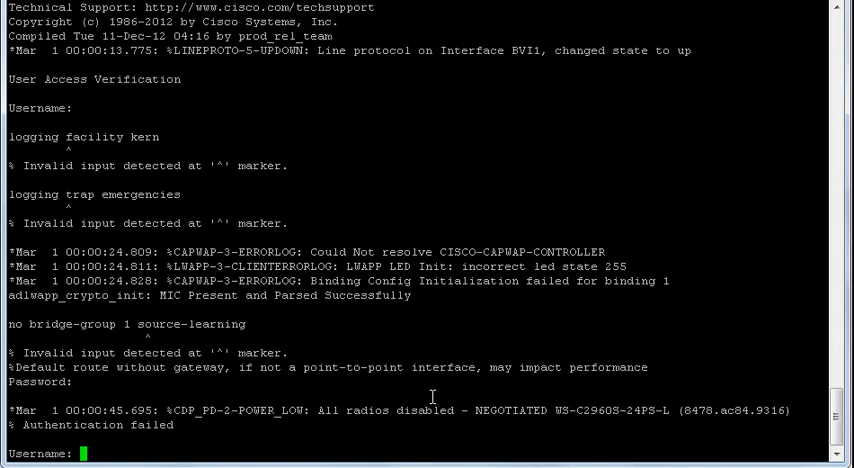
pyautogui.write('admin')
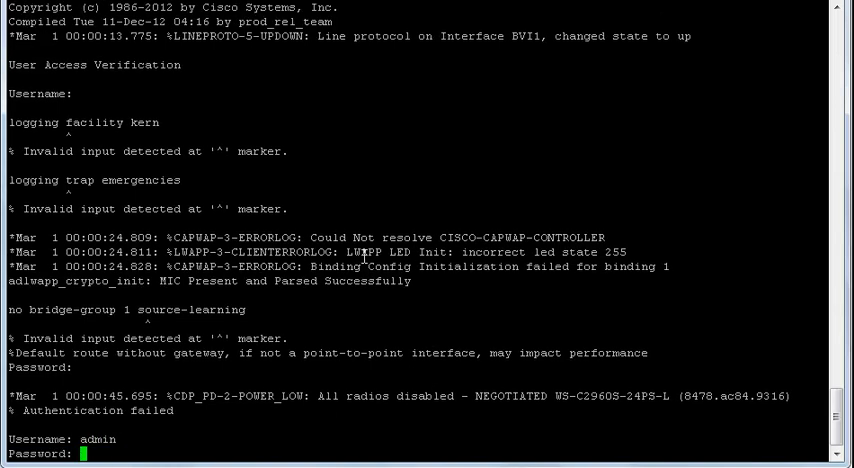
pyautogui.moveTo(333, 311)
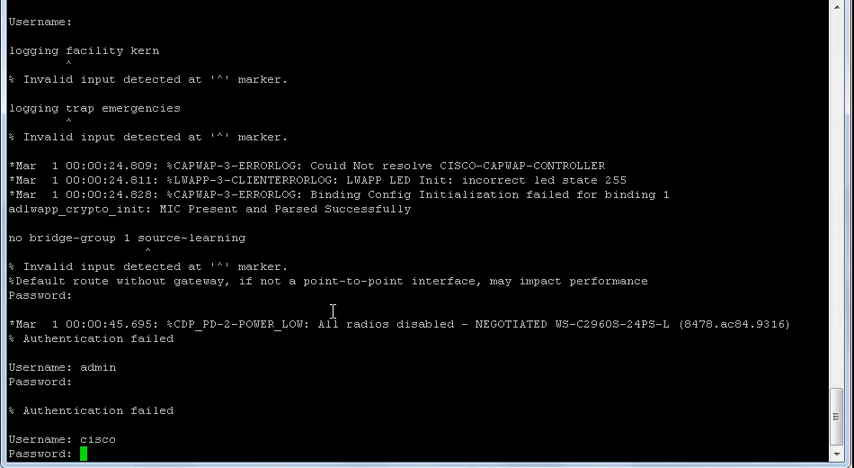
pyautogui.press('Return')
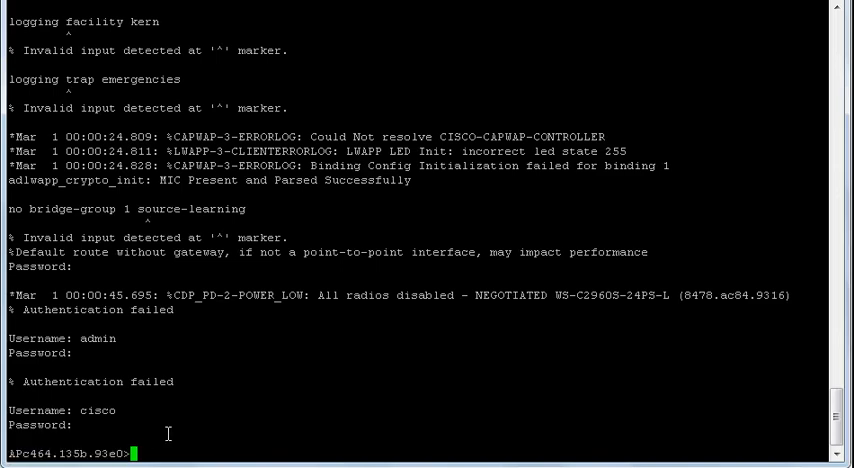
# Enable privileged mode with 'en' and page through the '?' exec command list.
pyautogui.write('en')
pyautogui.write('conf t')
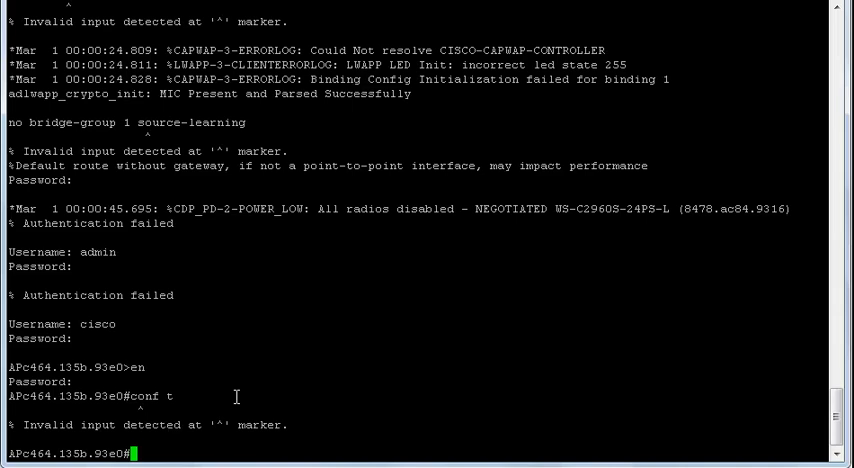
pyautogui.write('?')
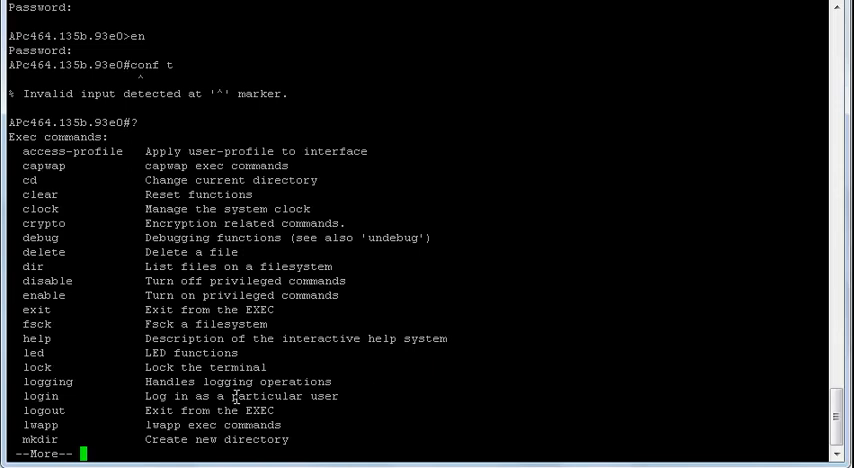
pyautogui.press('space')
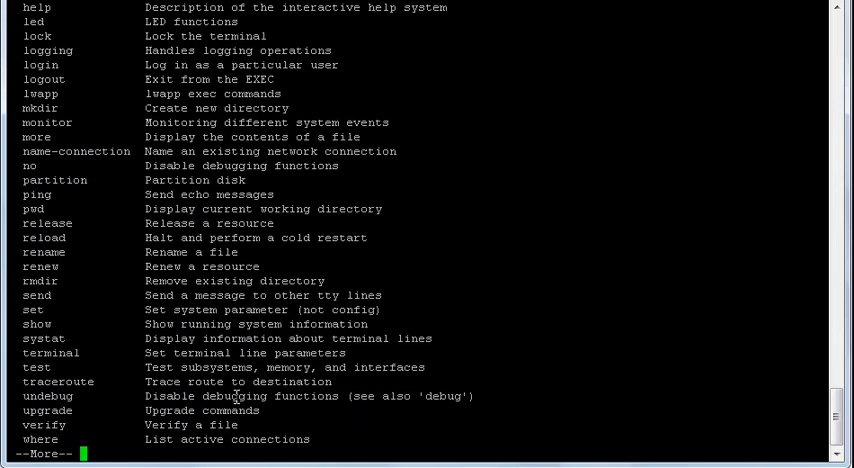